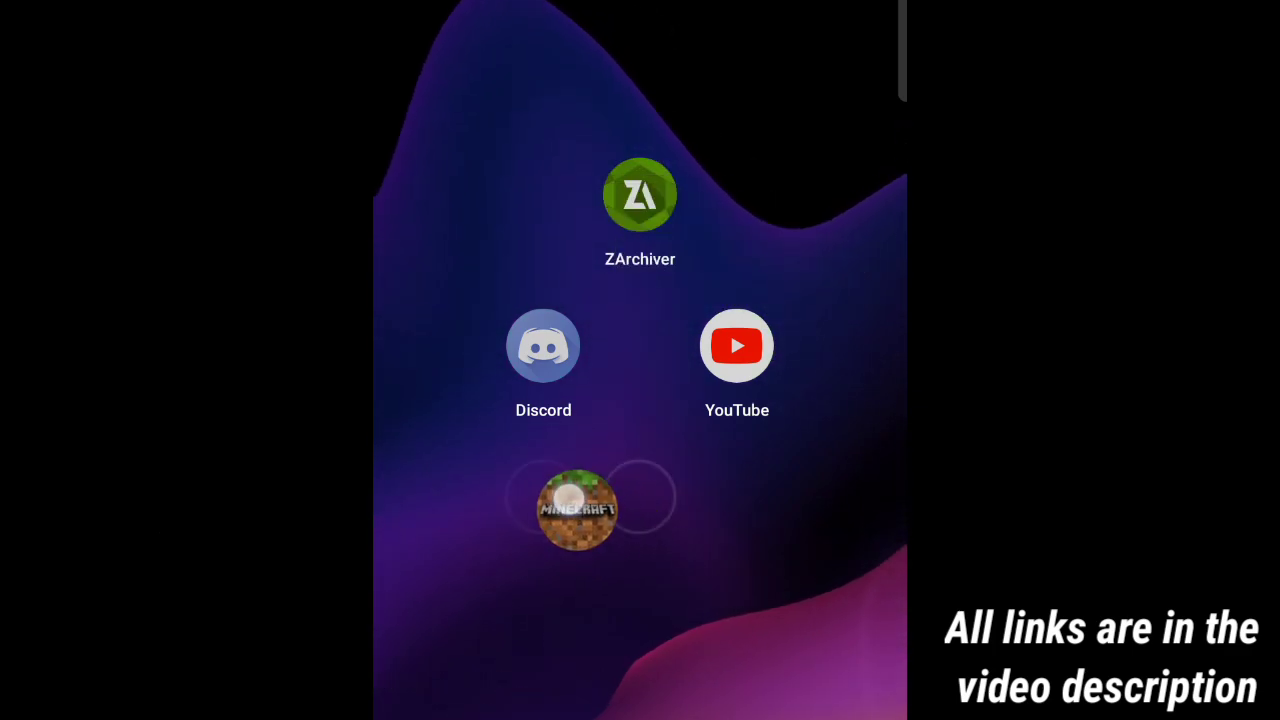
Move the Minecraft shortcut between Discord and YouTube, then launch ZArchiver
left_click_drag(578, 508, 628, 346)
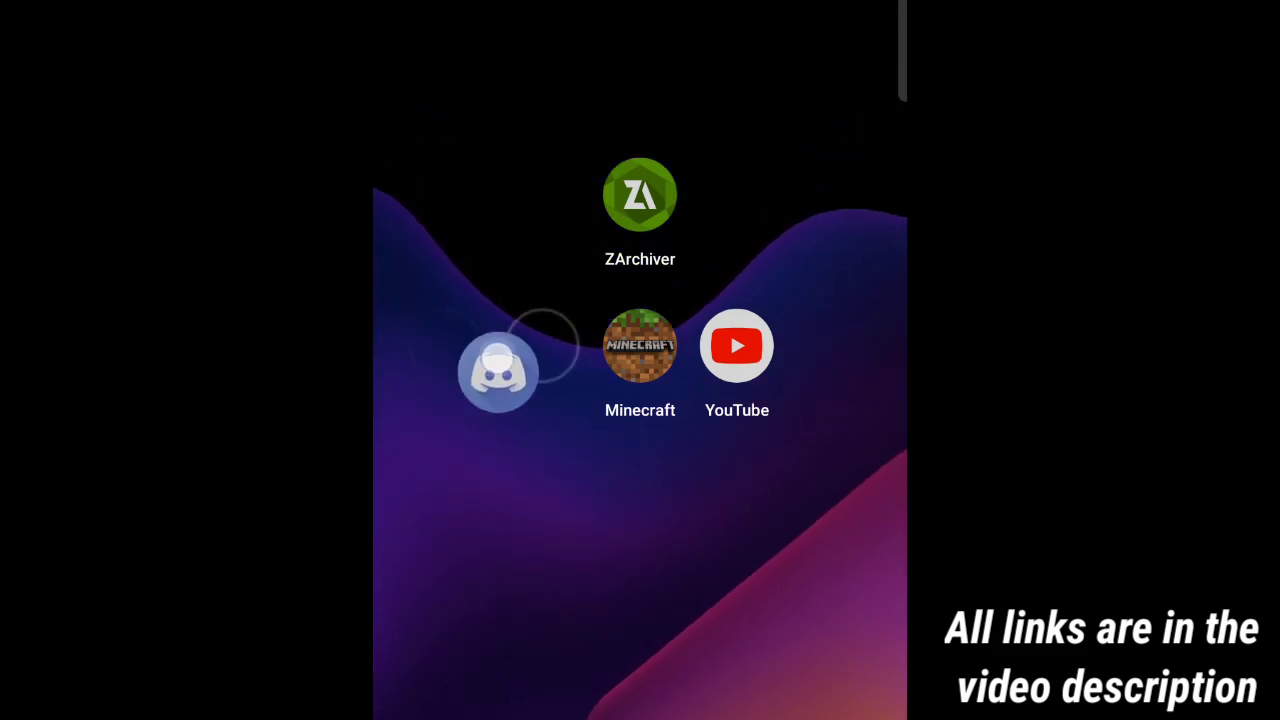
left_click(640, 194)
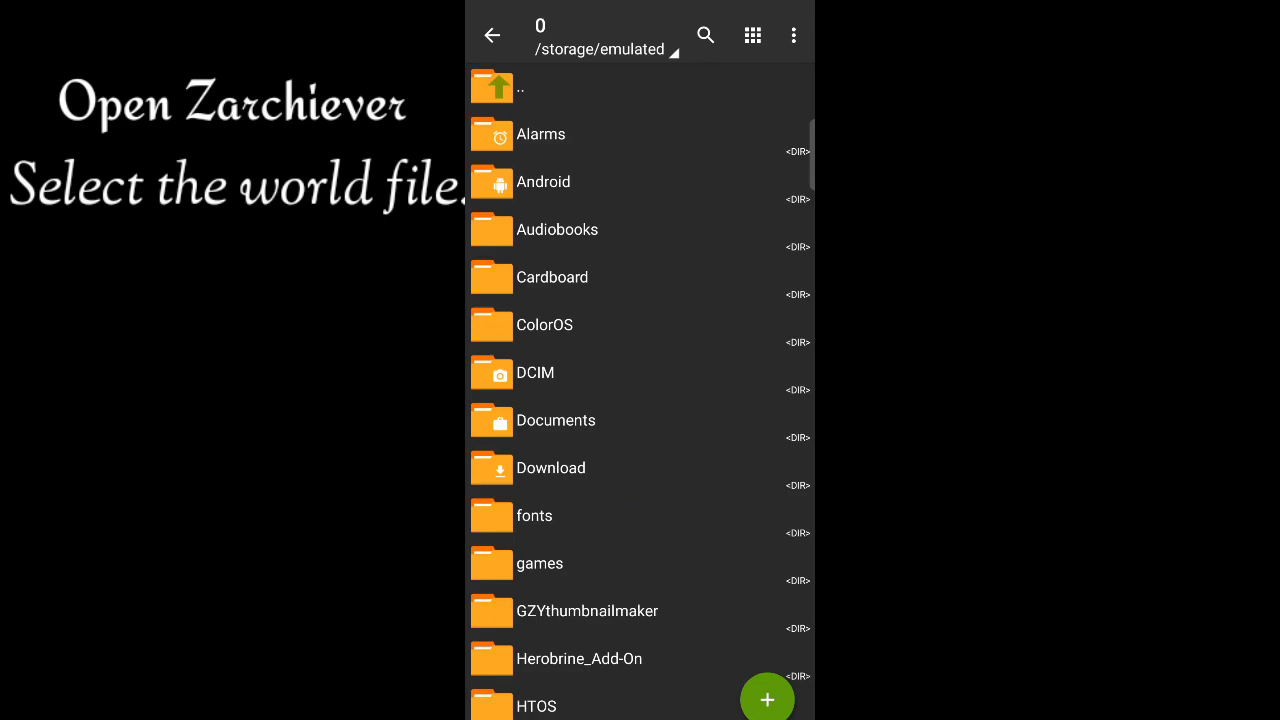
Choose Extract… on the Padas Laboratory world zip inside the Tutorial folder
scroll("down", 3)
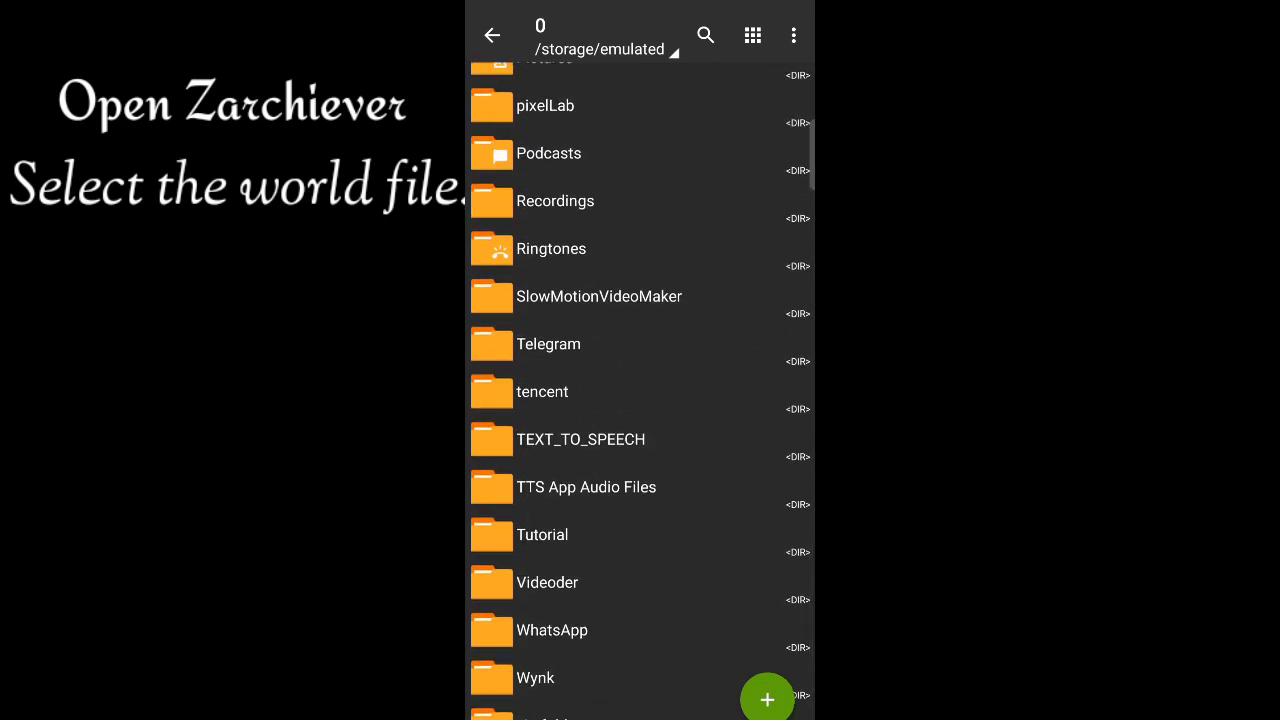
left_click(542, 534)
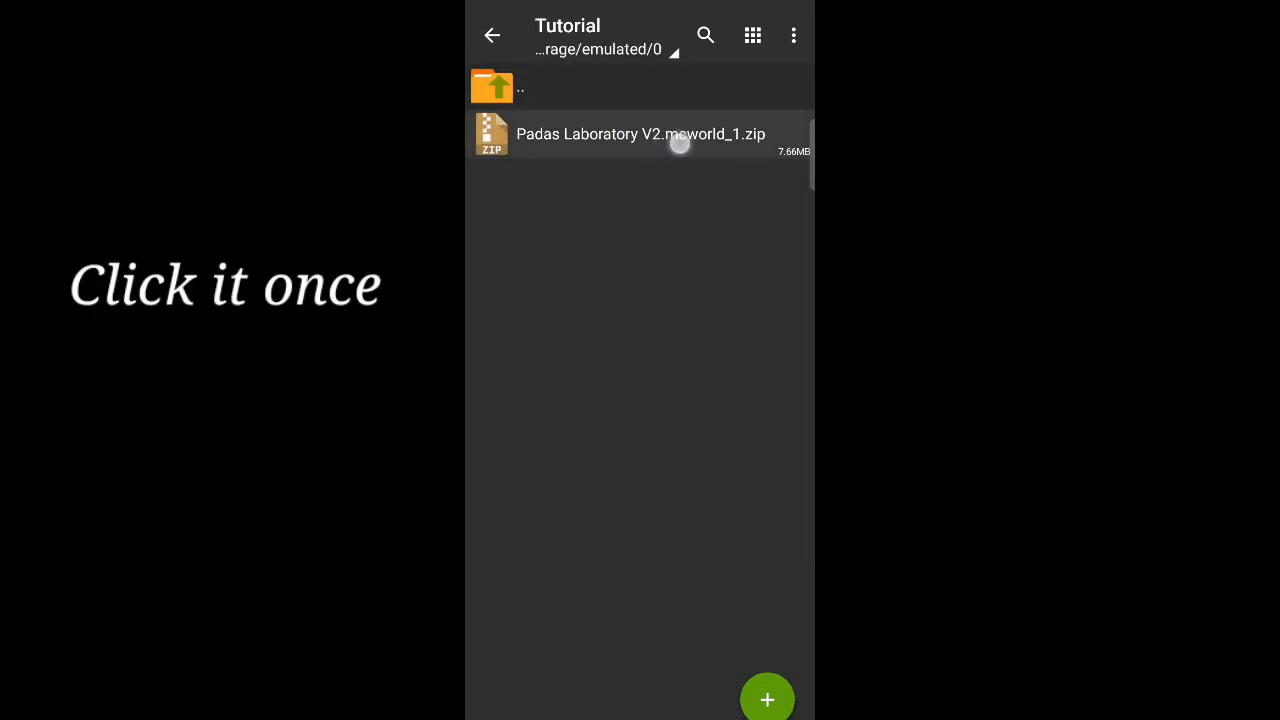
left_click(640, 134)
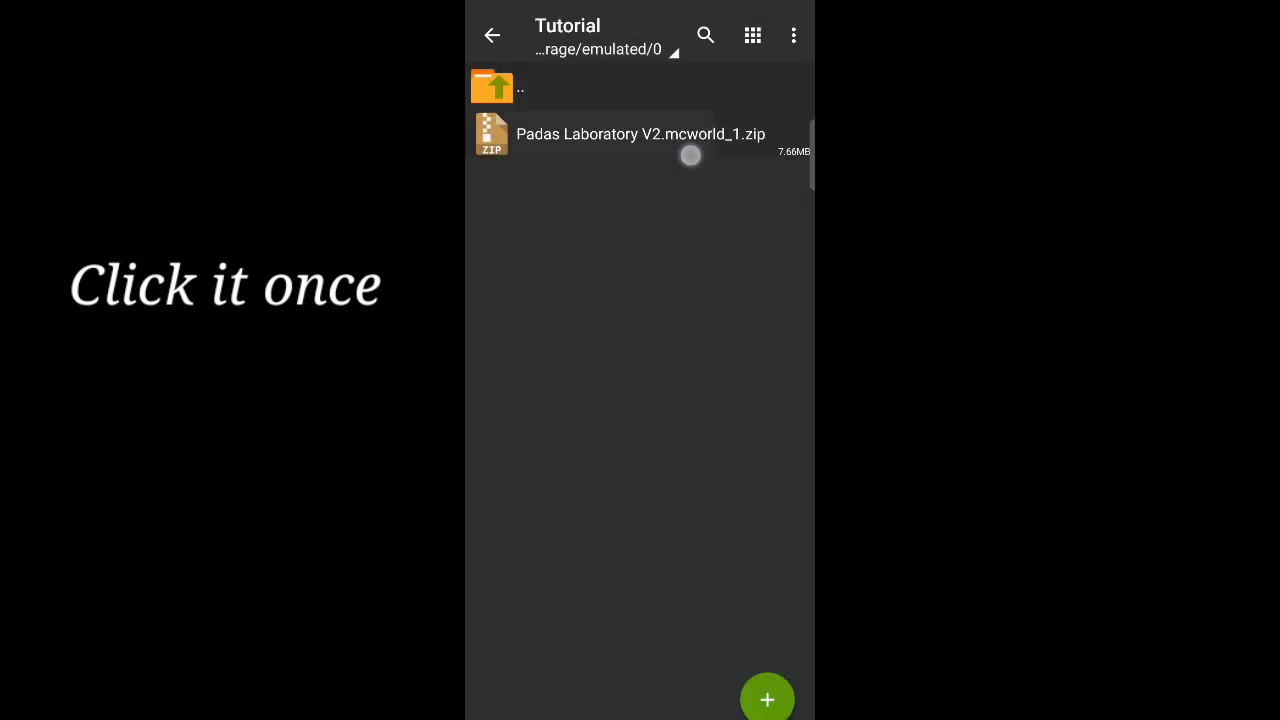
left_click(640, 134)
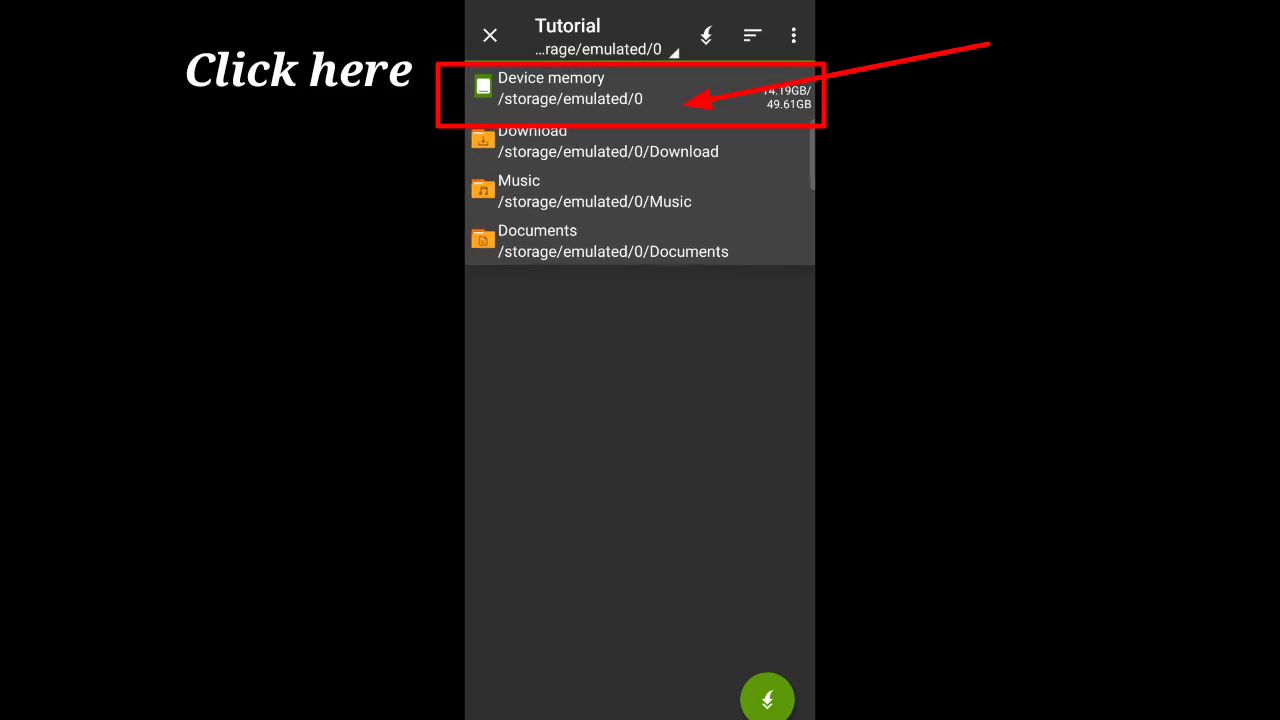
Browse Device memory to games/com.mojang/minecraftWorlds as the extraction destination
left_click(610, 90)
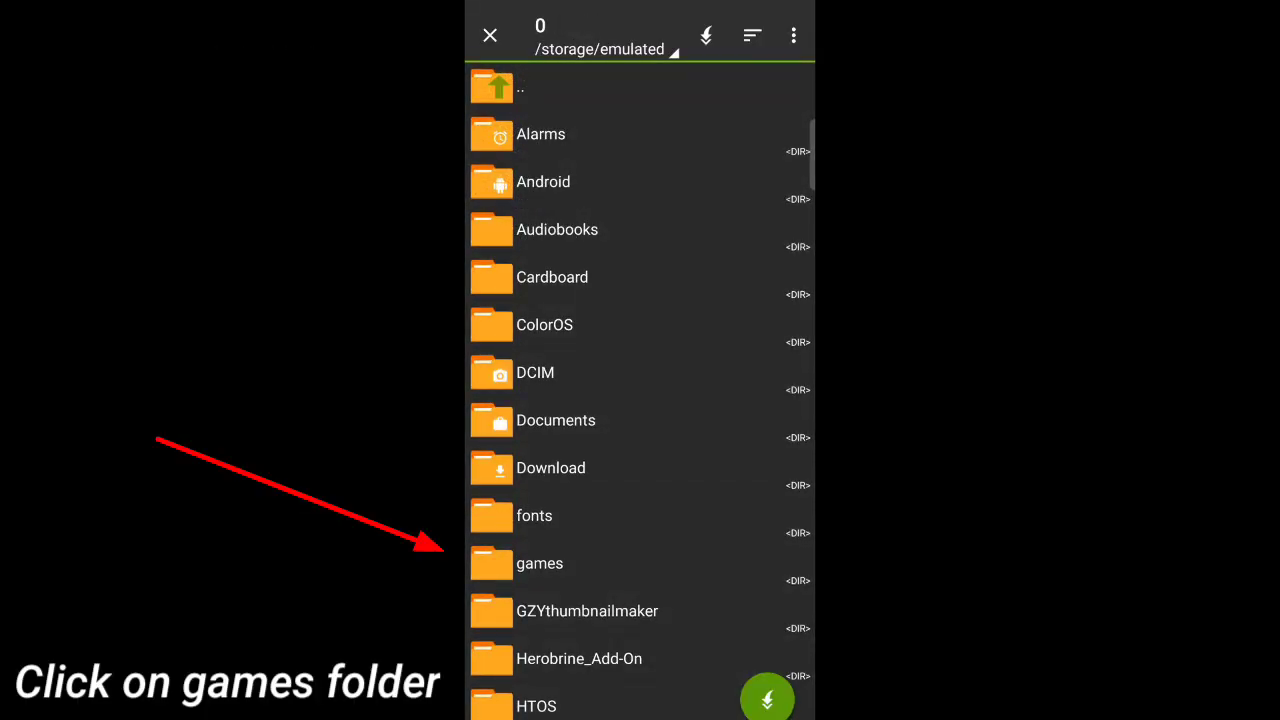
left_click(540, 564)
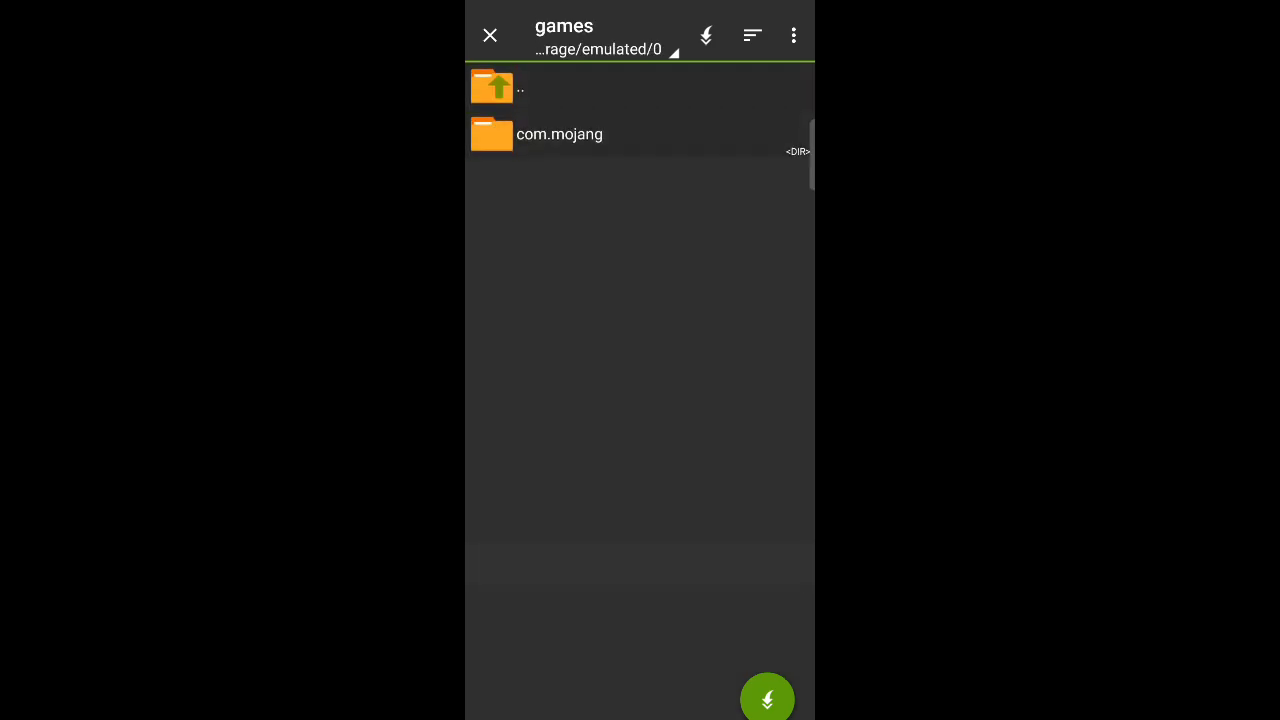
left_click(560, 134)
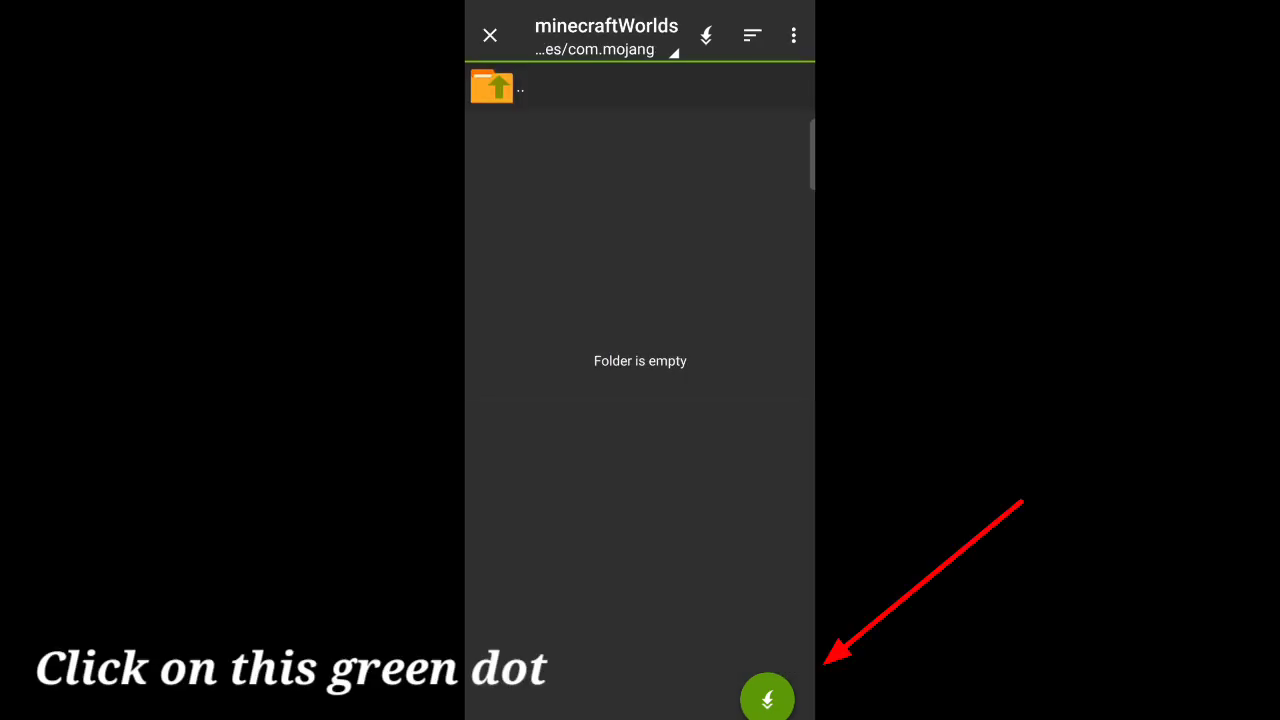
Run the extraction into minecraftWorlds, keeping the screen on while it completes
left_click(768, 696)
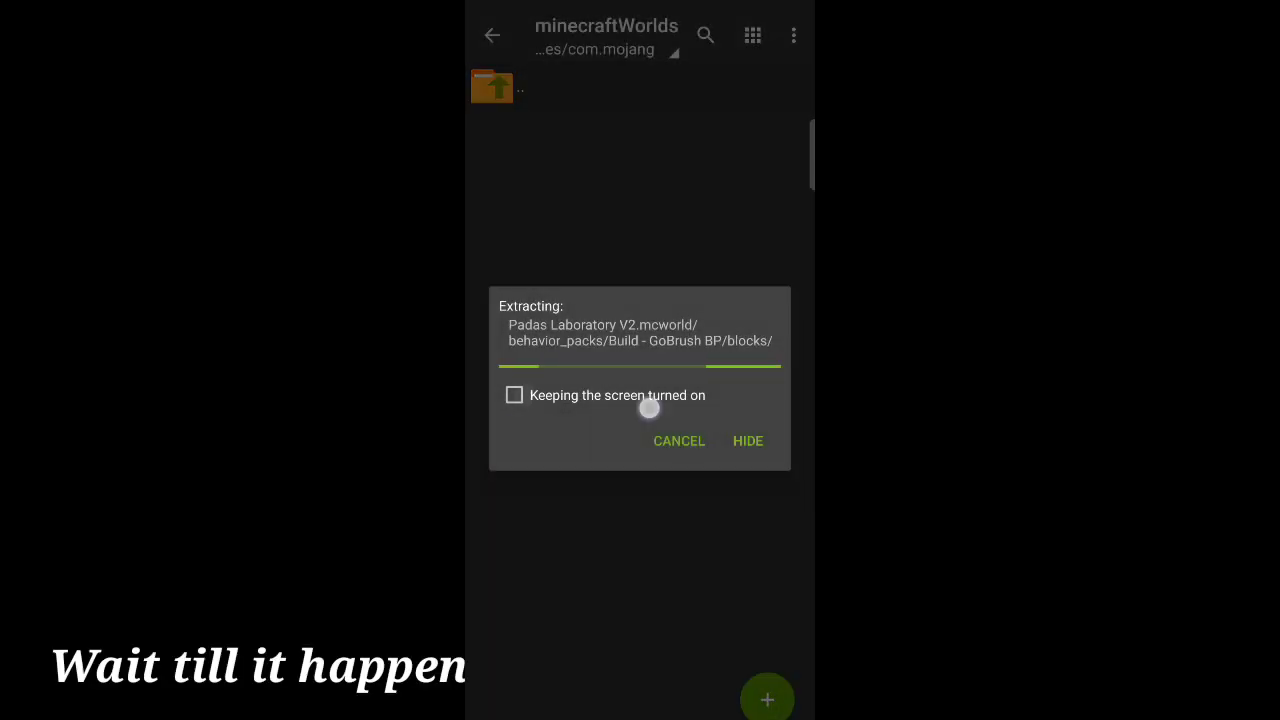
left_click(514, 394)
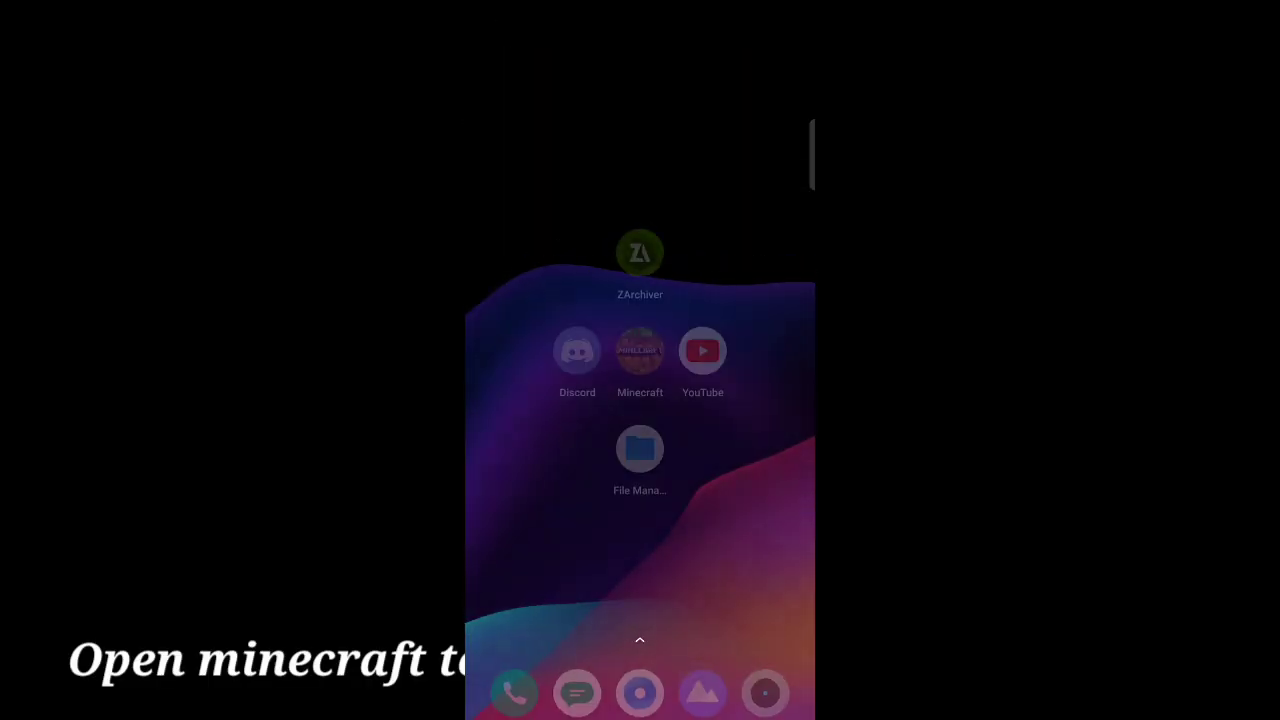
left_click(640, 350)
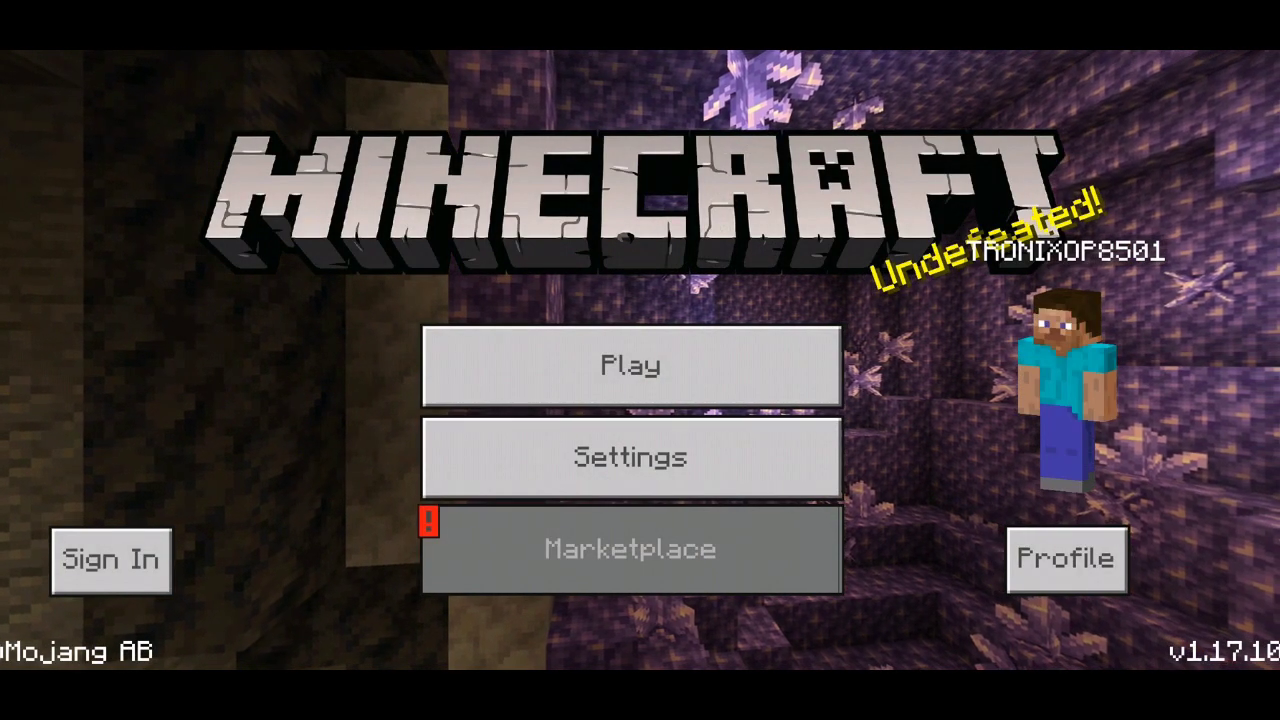
left_click(628, 364)
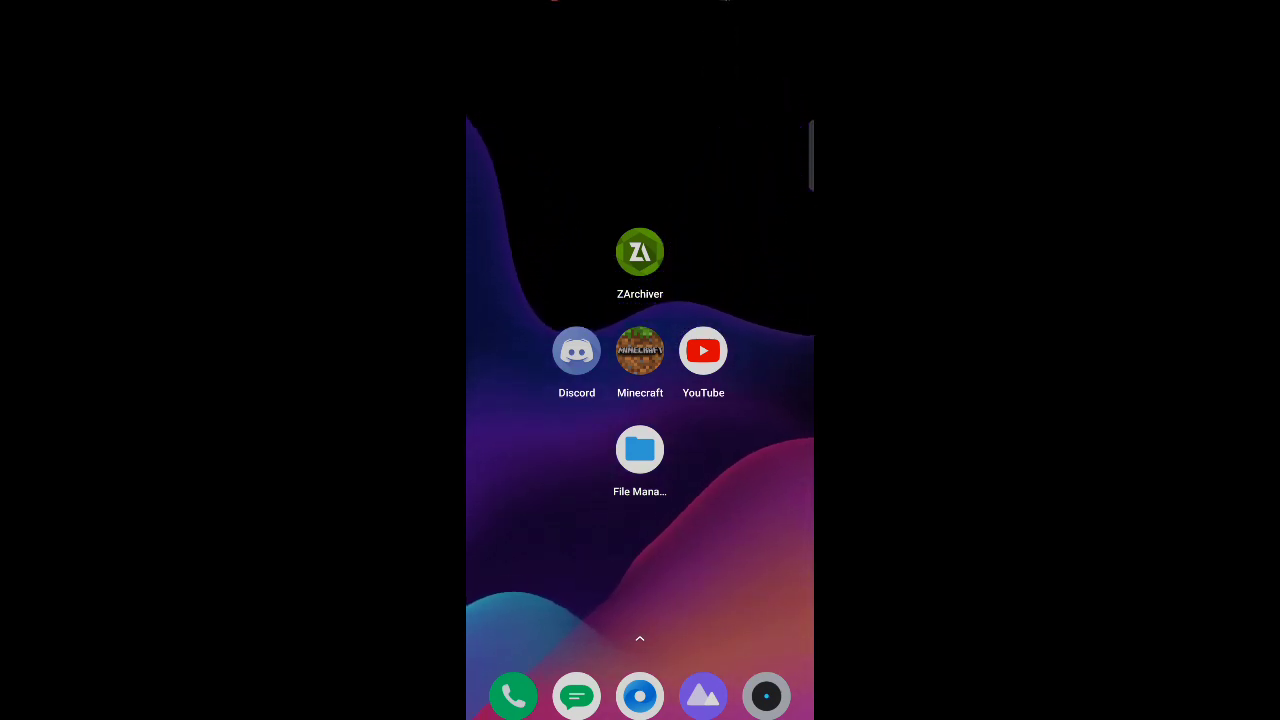
Bring up the rename box for Padas Laboratory V2.mcworld_1.zip in the Tutorial folder
left_click(640, 448)
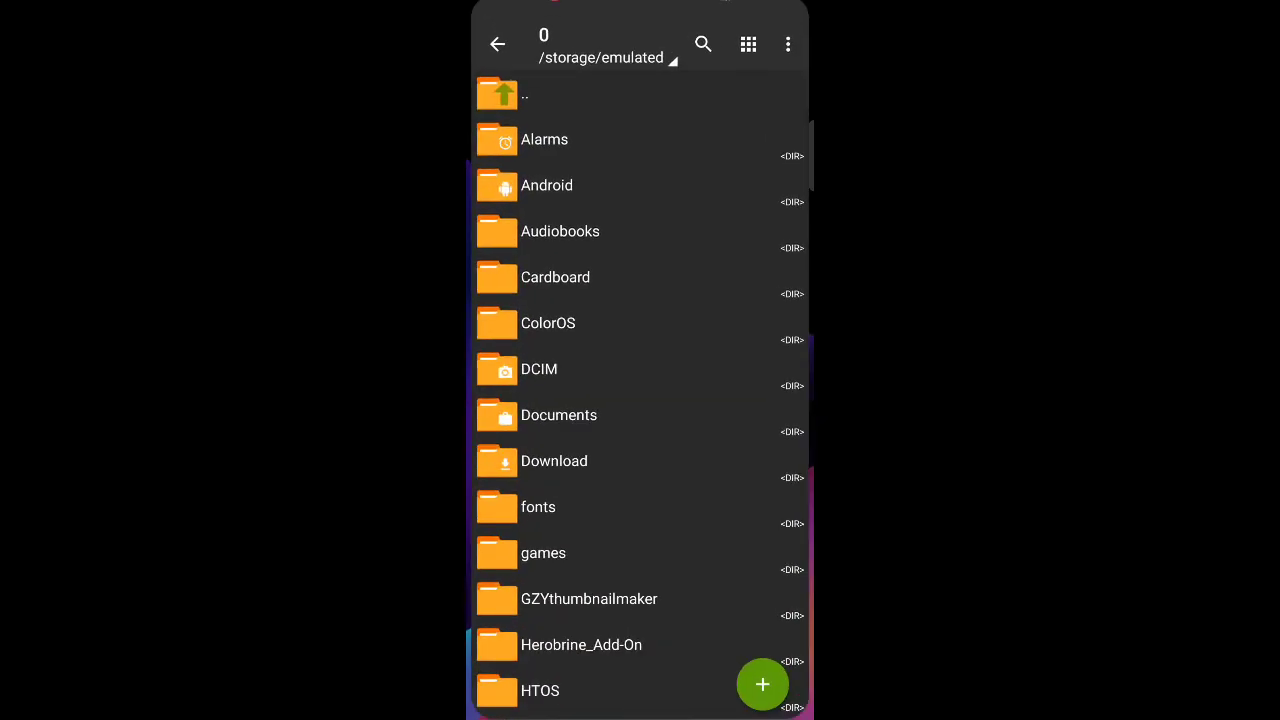
scroll("down", 3)
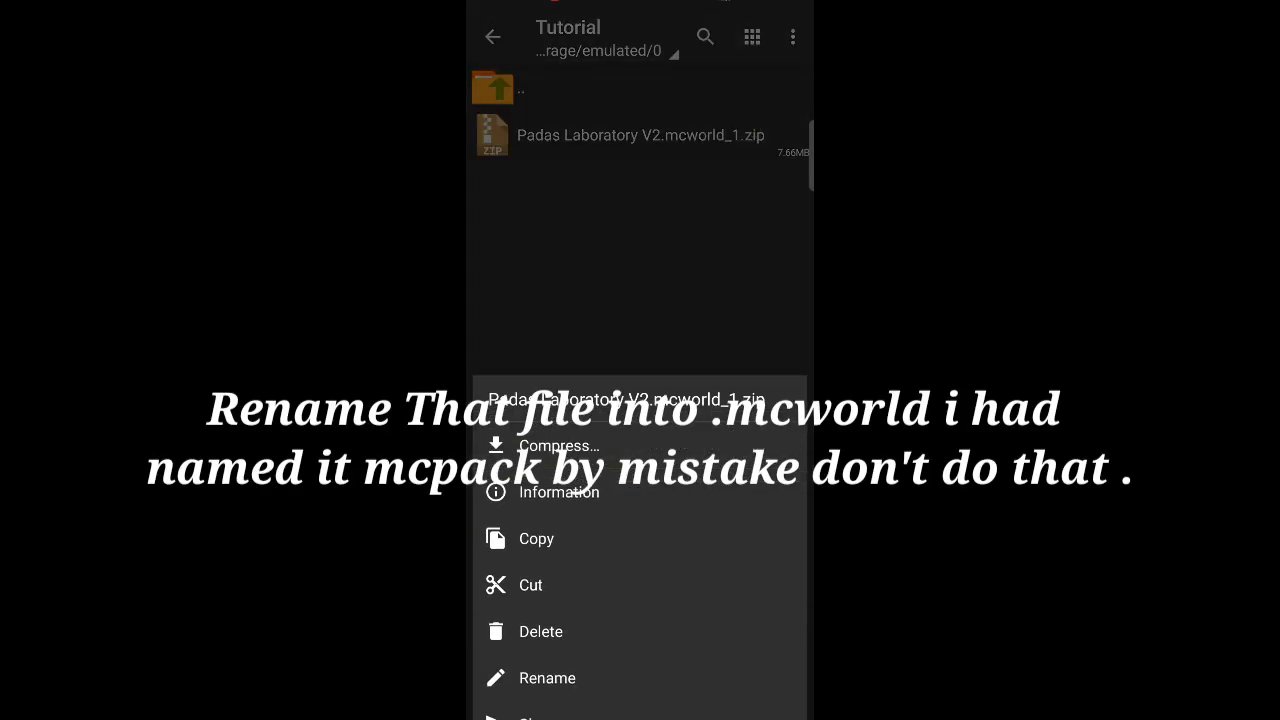
left_click(548, 676)
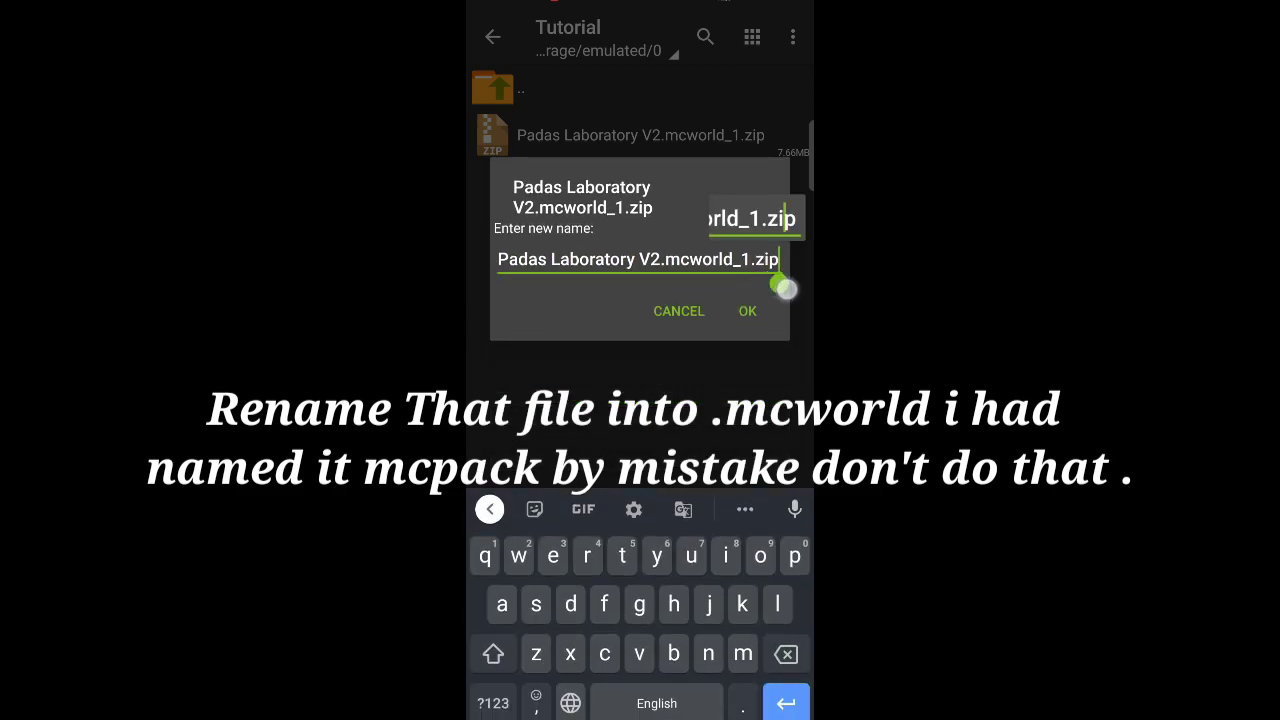
Rename the archive to Padas Laboratory V2.mcworld_1.mcpack and bring up its options
key("BackSpace")
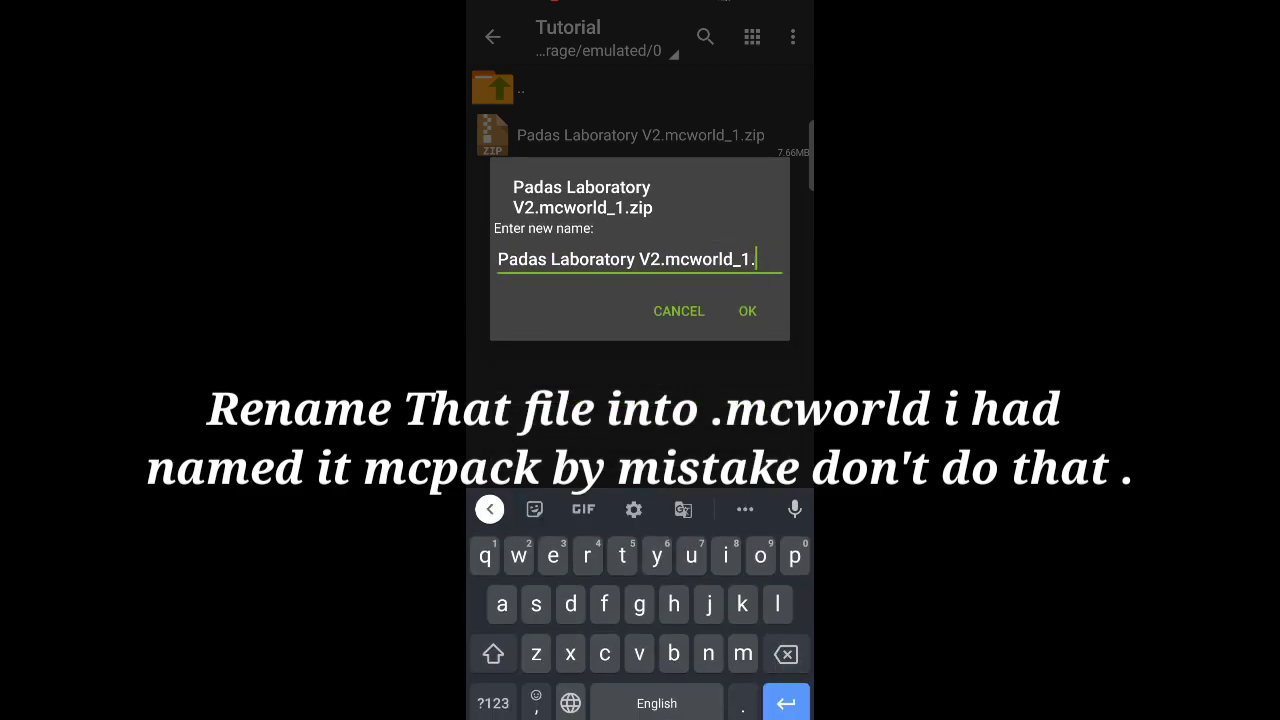
type("mc")
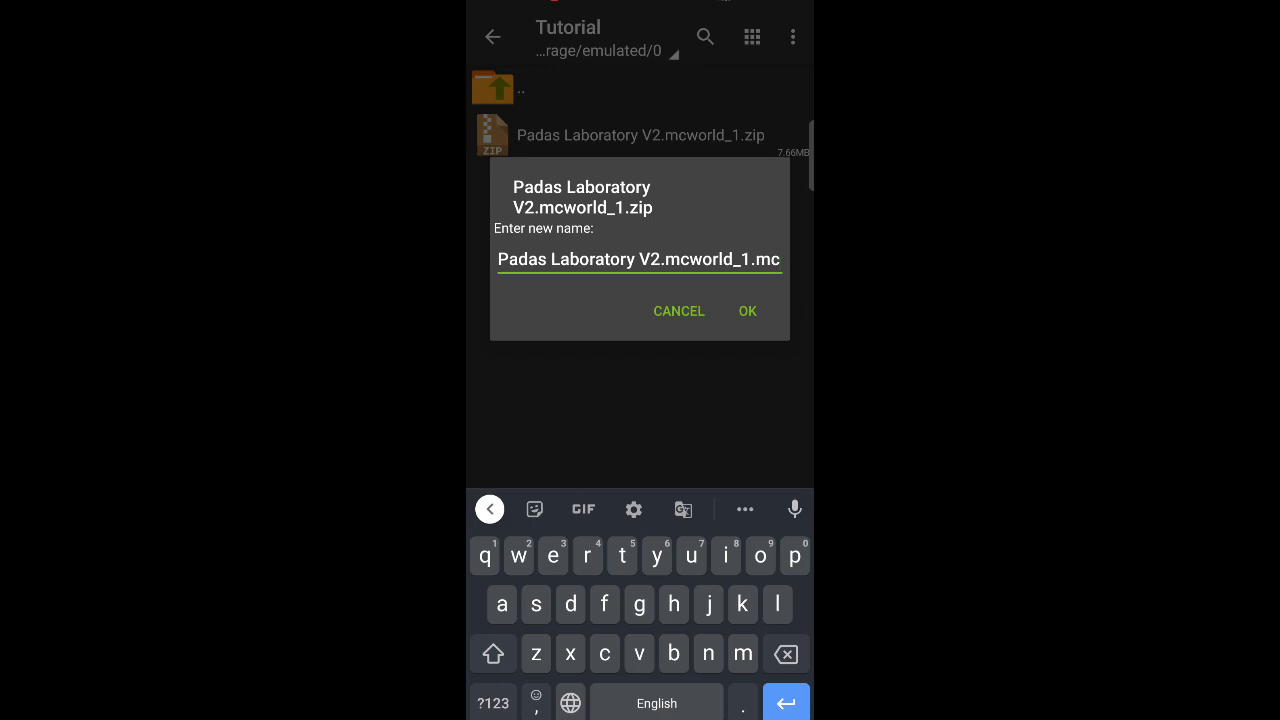
type("pa")
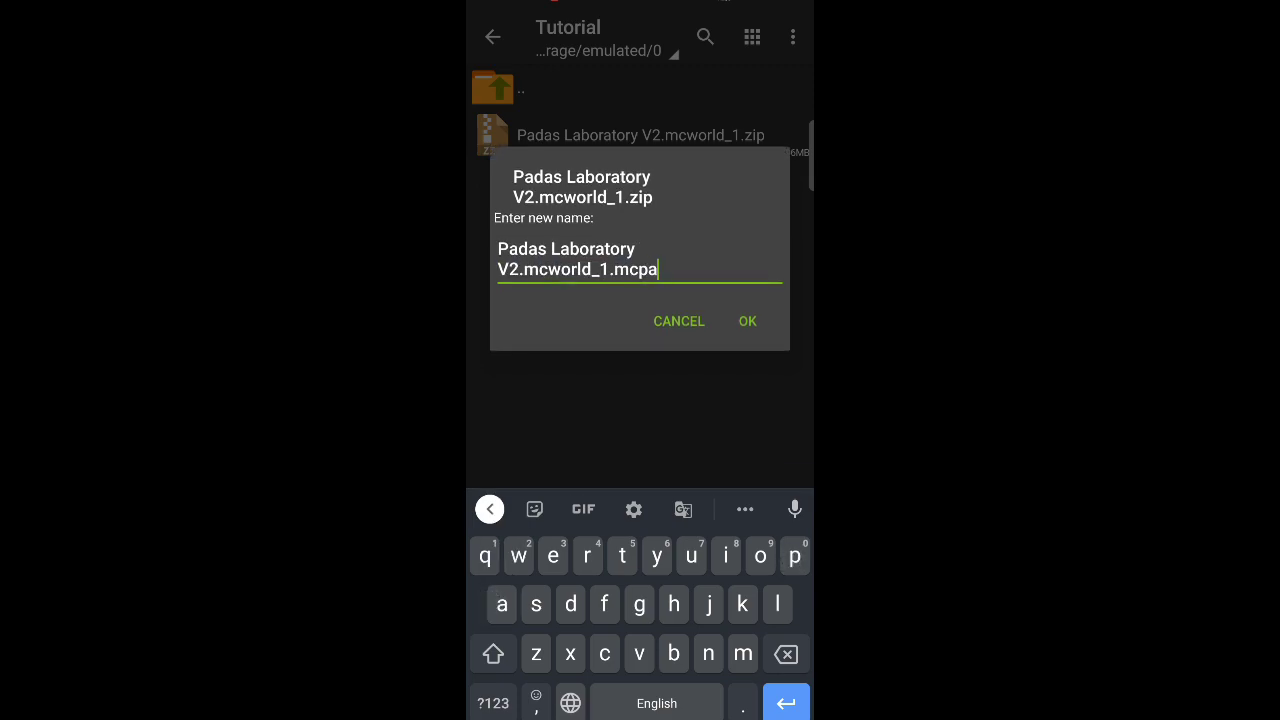
type("ck")
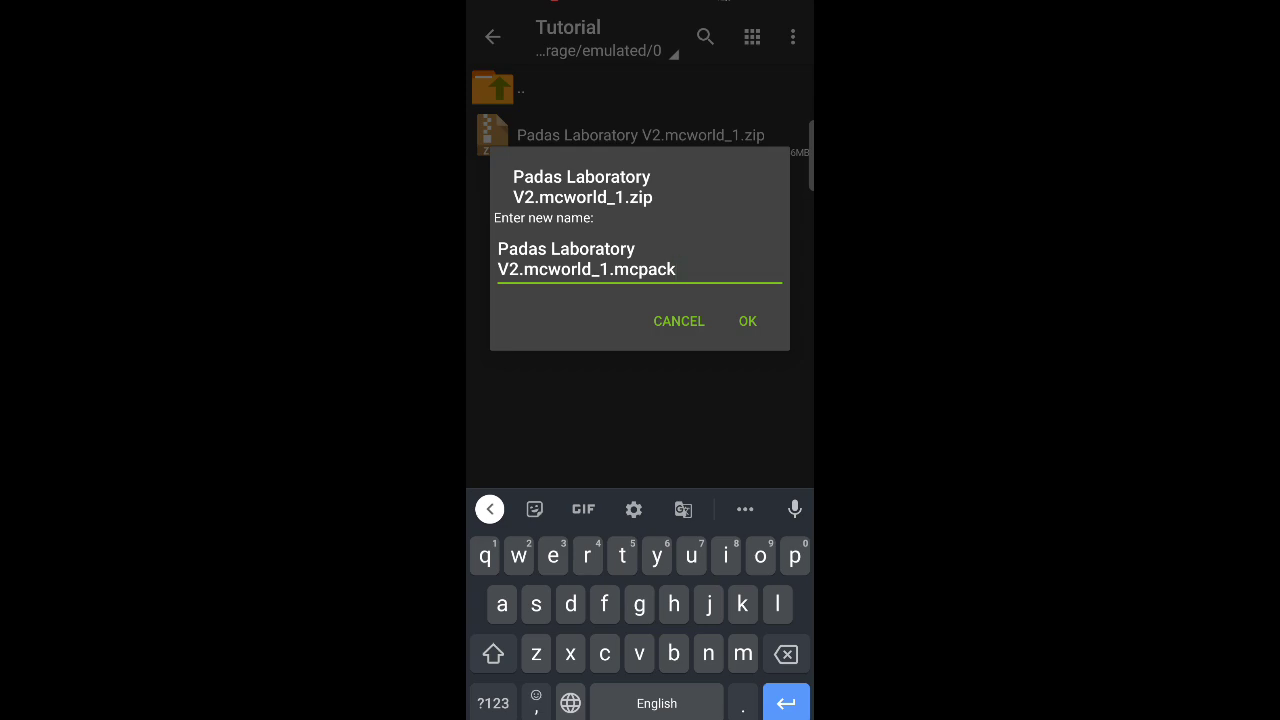
left_click(748, 320)
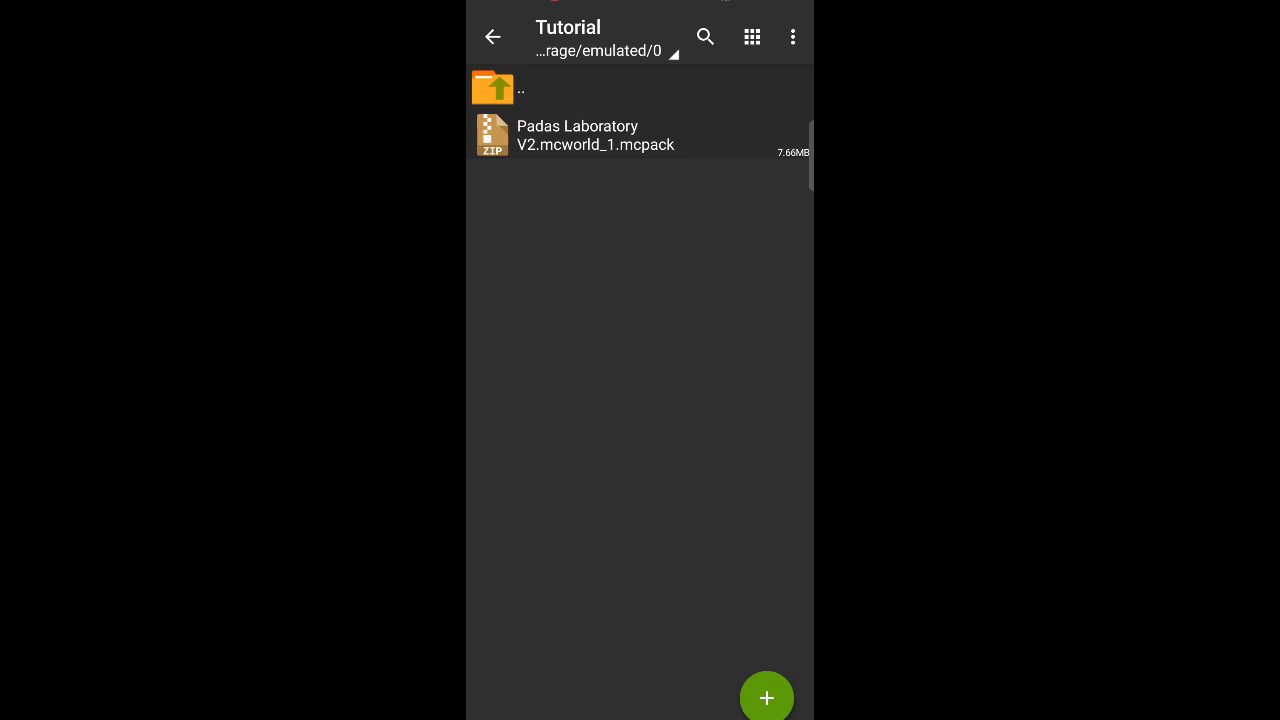
left_click(576, 136)
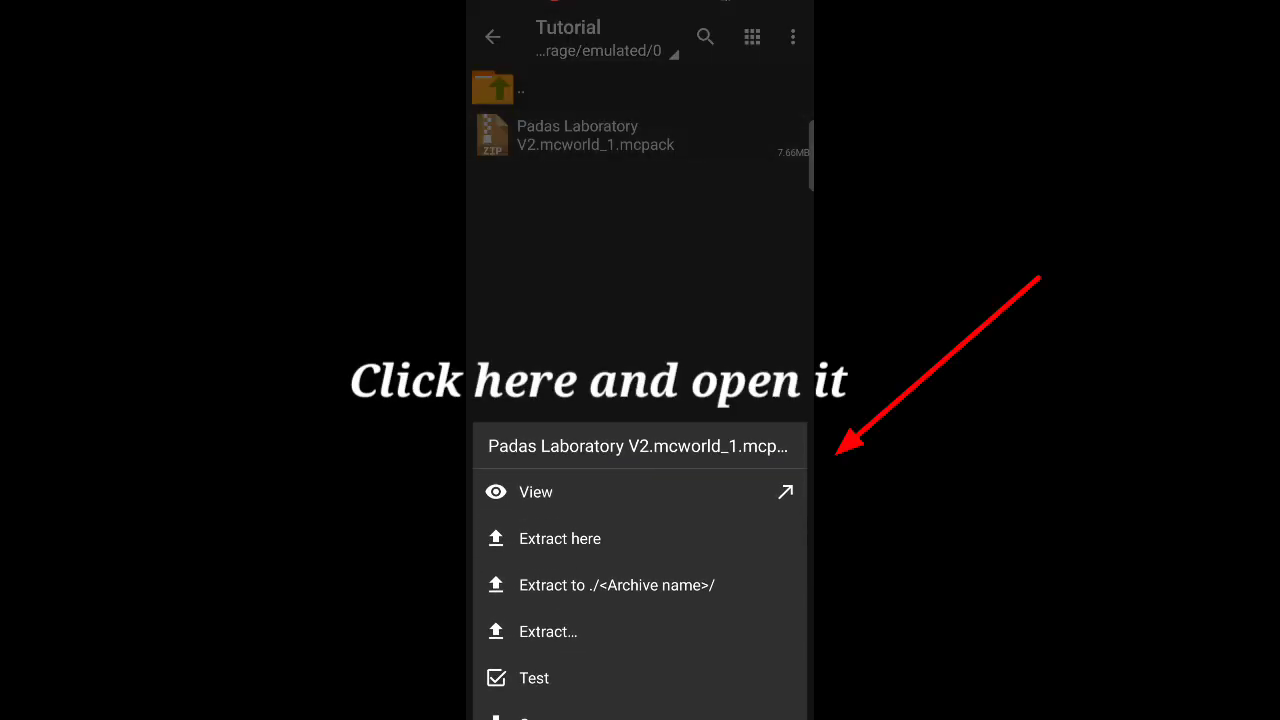